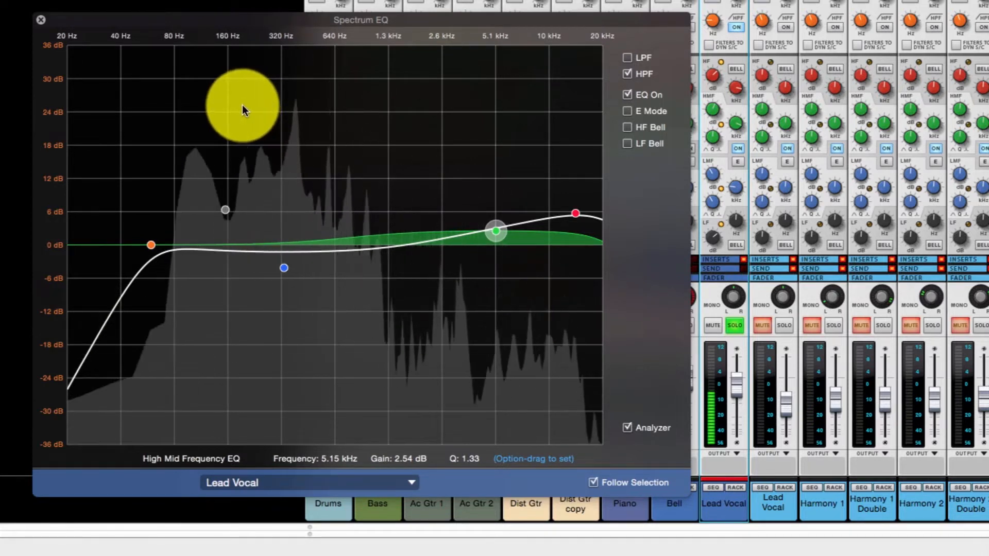
Drag the Lead Vocal high-pass node up to a cutoff of about 399 Hz
drag(243, 107, 262, 142)
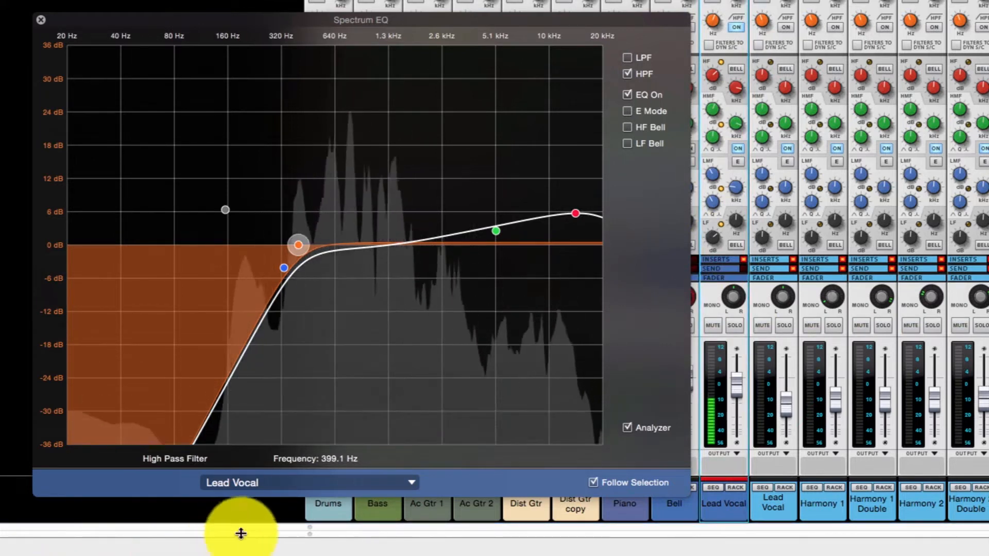
mouse_move(438, 403)
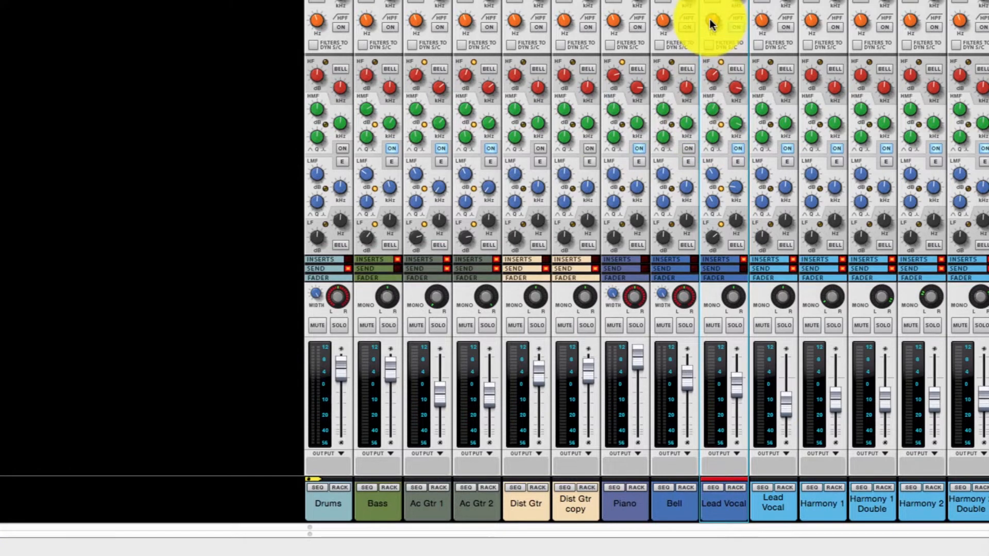
click(730, 27)
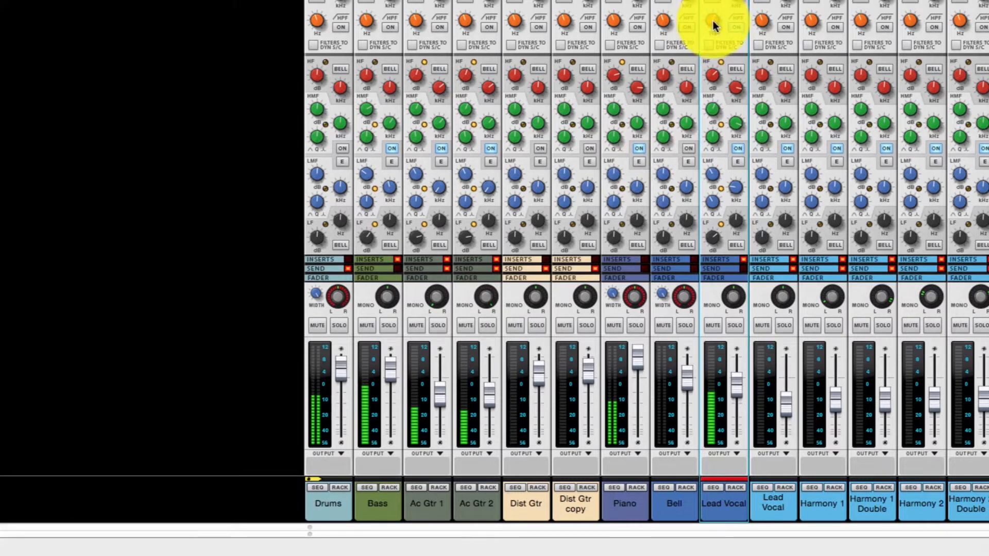
mouse_move(713, 24)
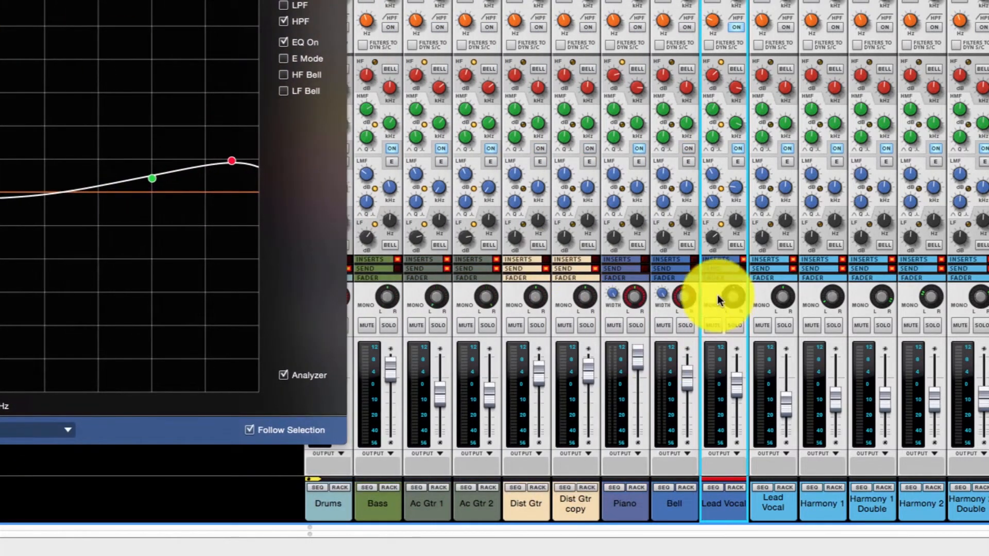
Copy the Lead Vocal EQ and paste it onto the harmony and harmony double channels
right_click(722, 299)
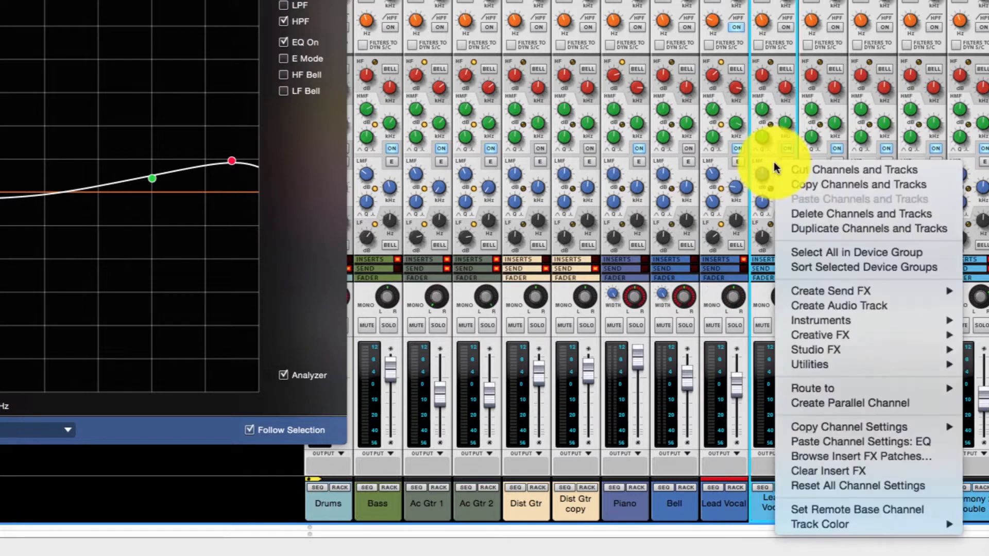
mouse_move(848, 426)
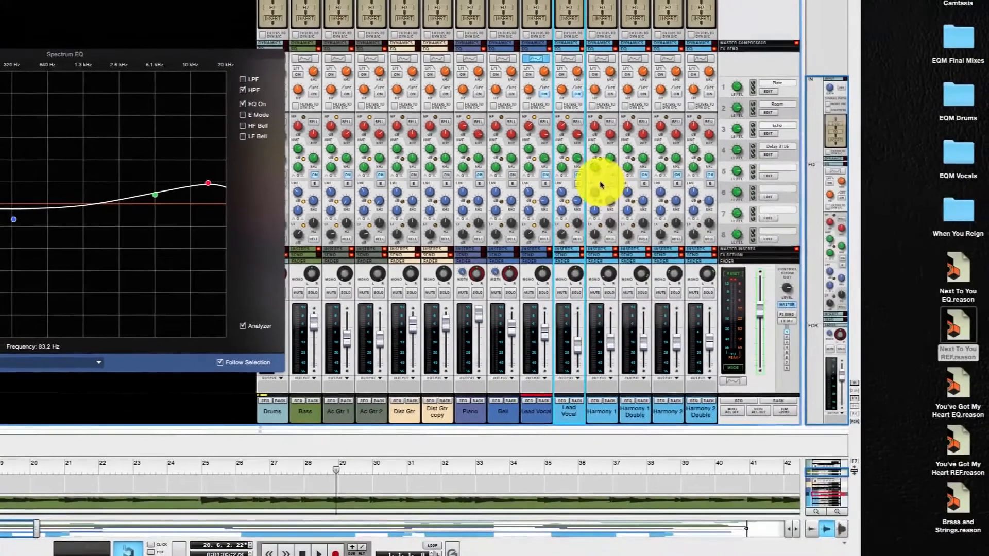
right_click(601, 184)
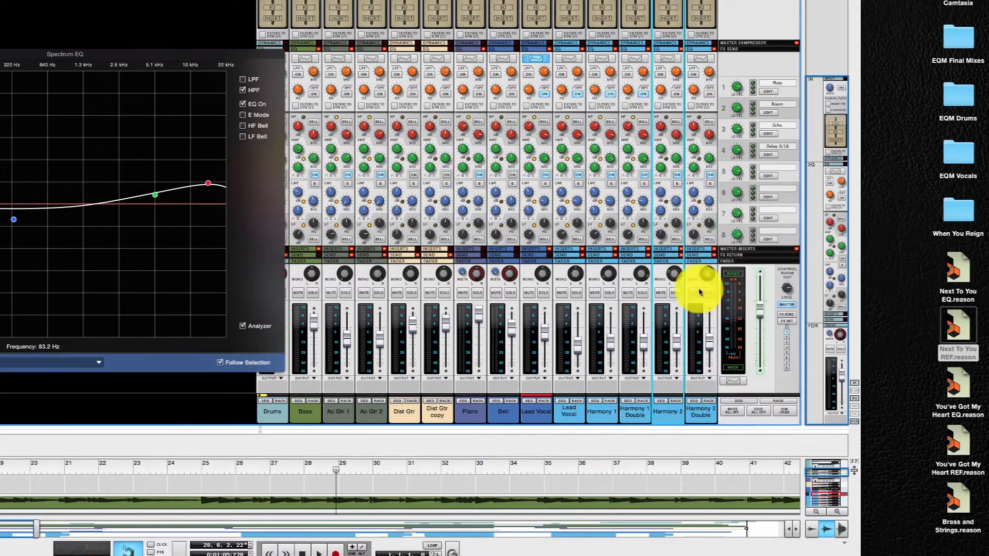
right_click(699, 291)
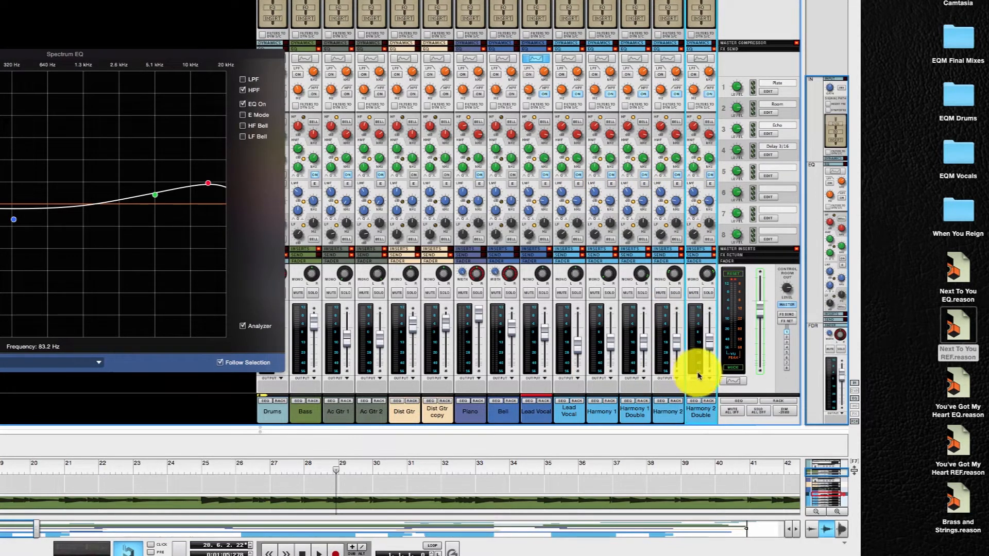
mouse_move(571, 378)
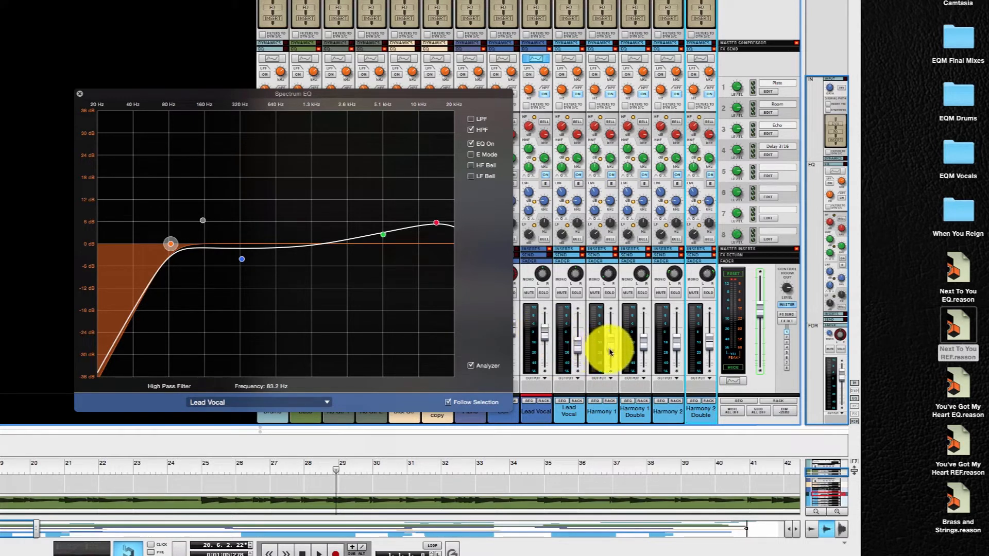
mouse_move(665, 350)
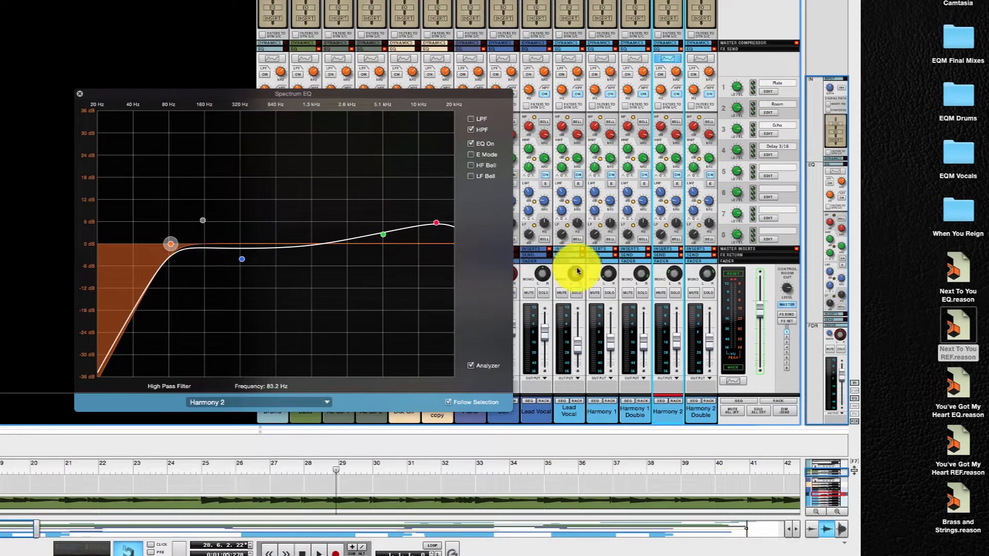
mouse_move(538, 303)
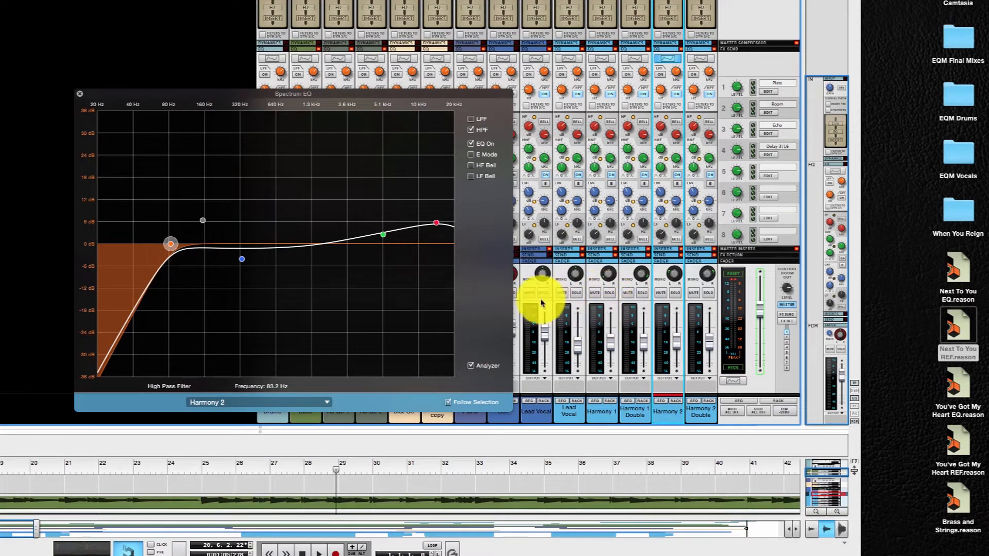
mouse_move(169, 466)
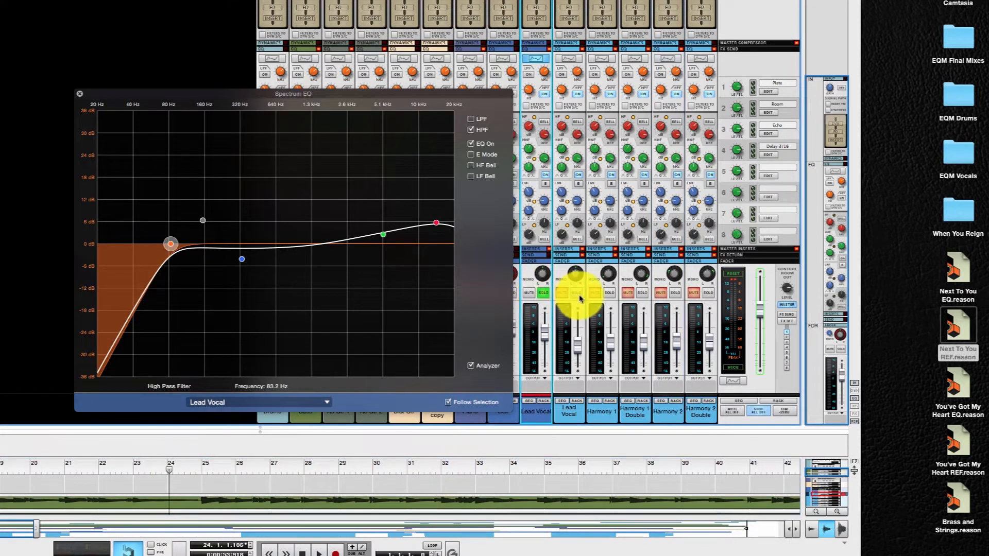
Solo the vocal and harmony channels and play the song from the sequencer ruler
click(633, 300)
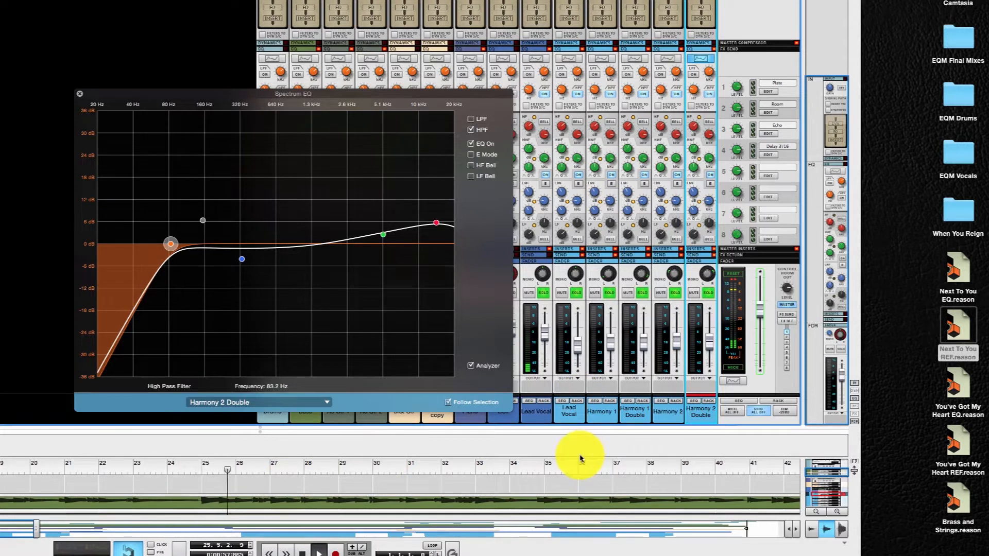
click(318, 554)
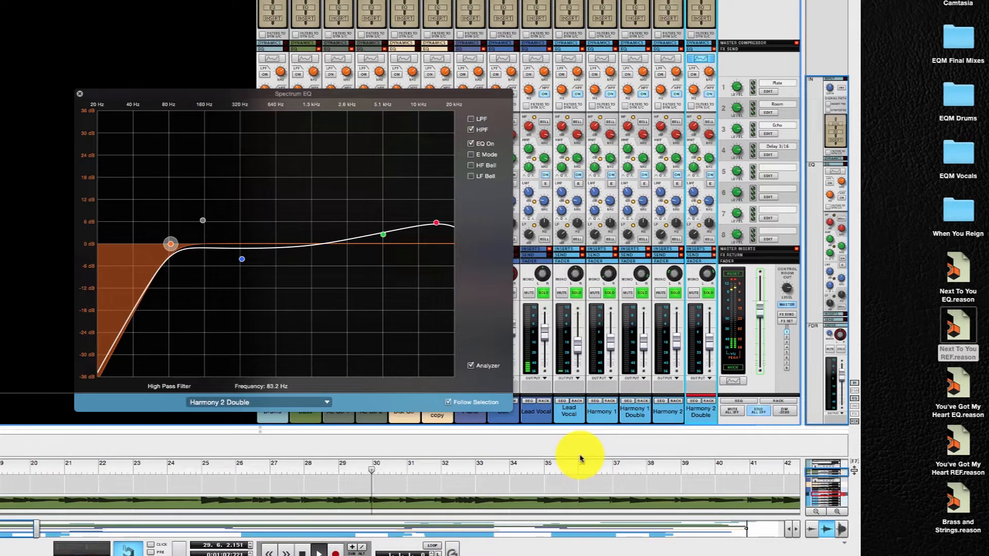
click(319, 552)
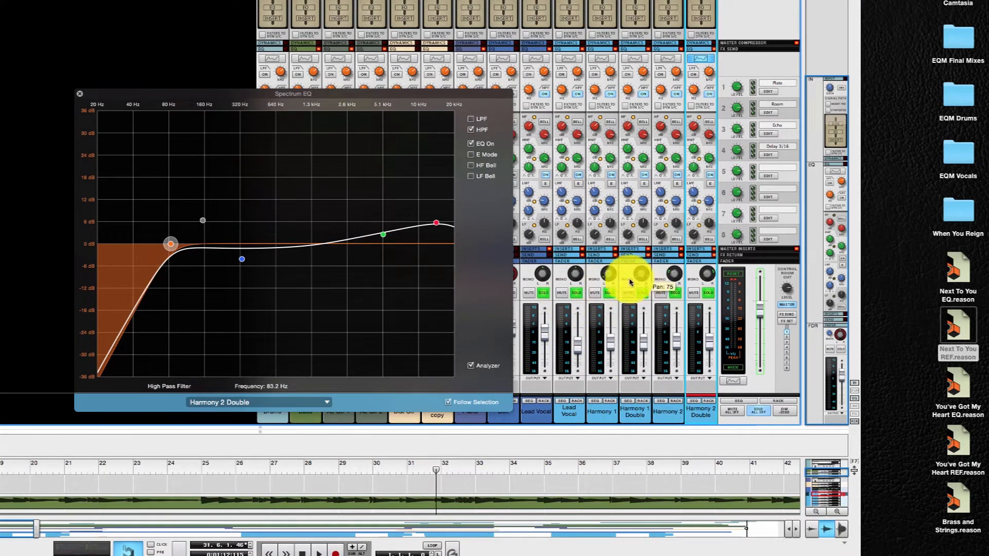
mouse_move(611, 280)
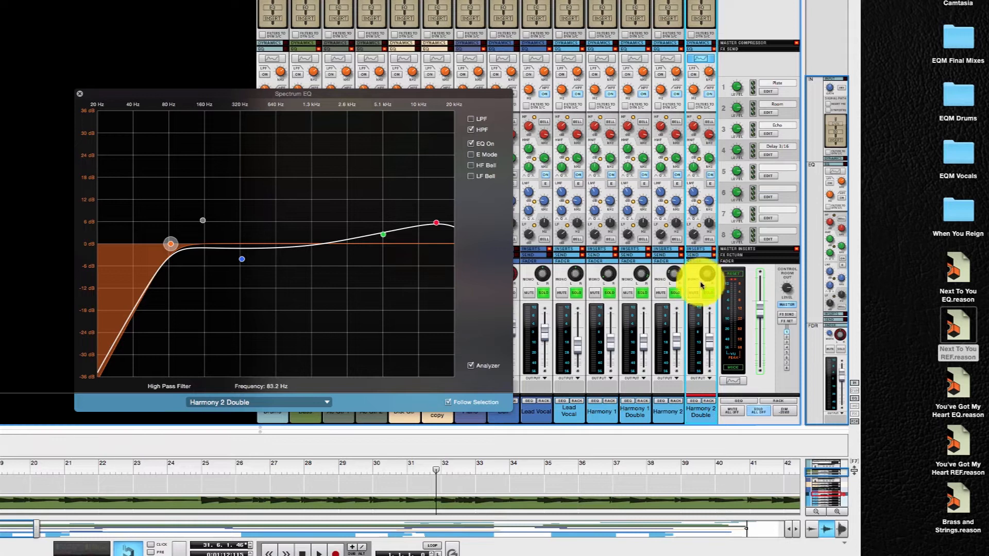
mouse_move(552, 309)
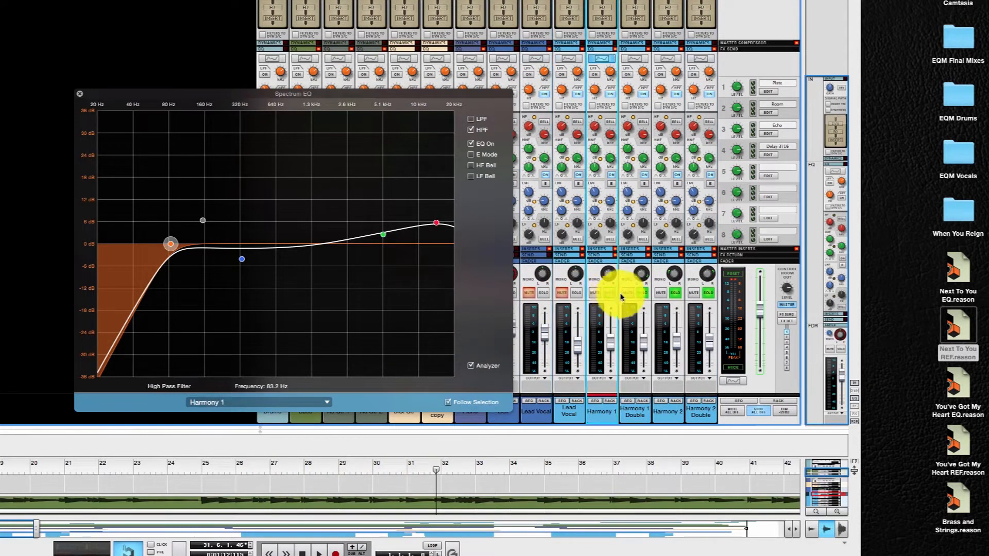
Show the Harmony 2 Double EQ at 83.2 Hz high-pass and start playback from a later position
click(700, 413)
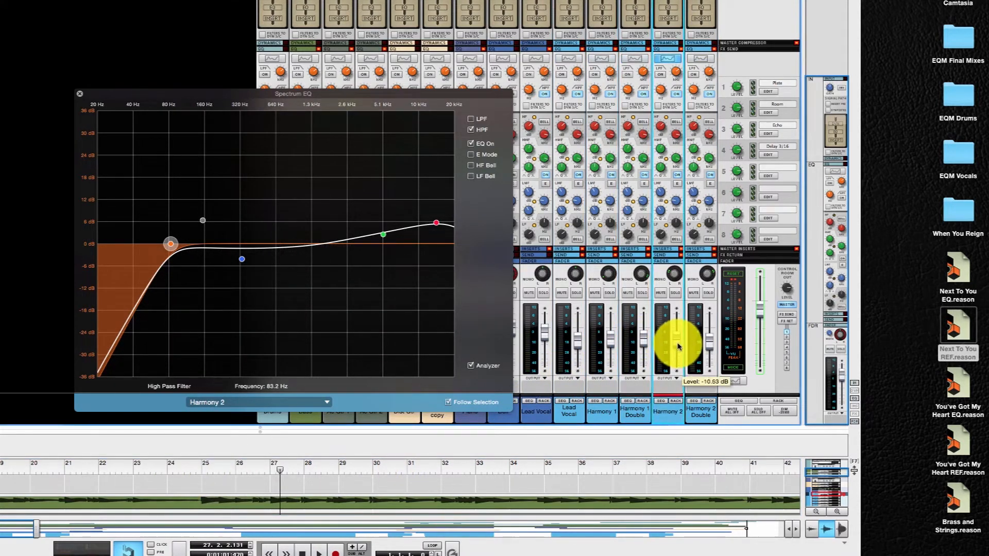
click(700, 410)
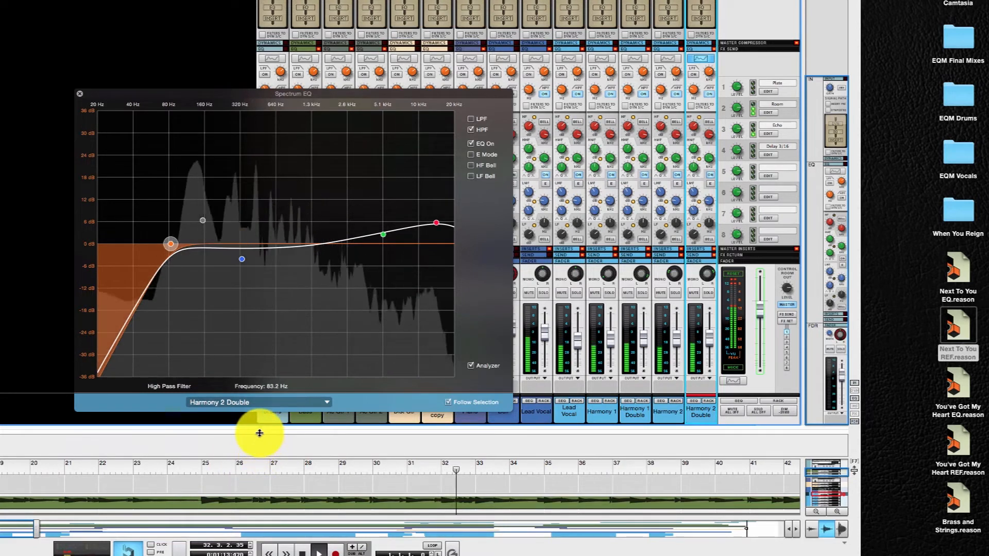
click(319, 552)
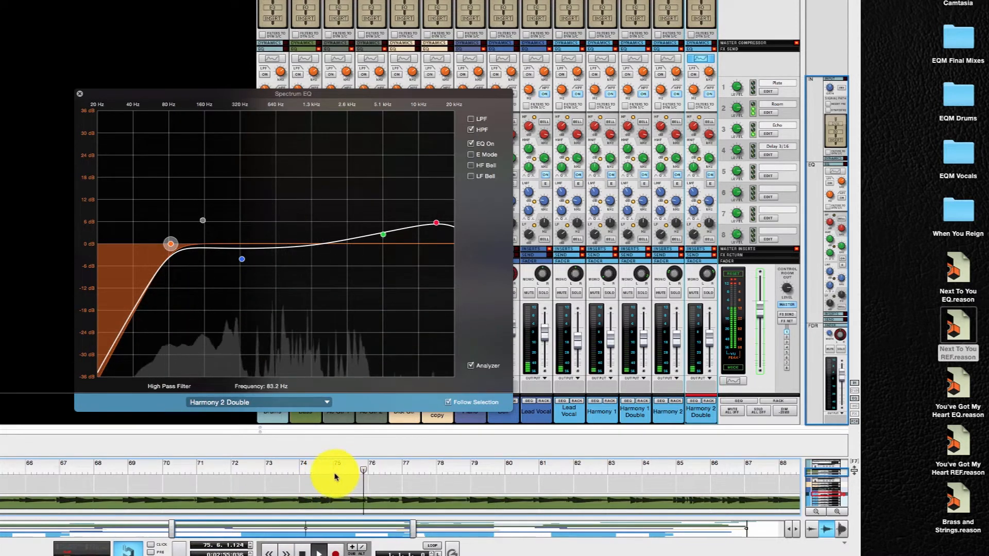
Reposition playback to about bar 75, then further on to about bar 90
click(318, 554)
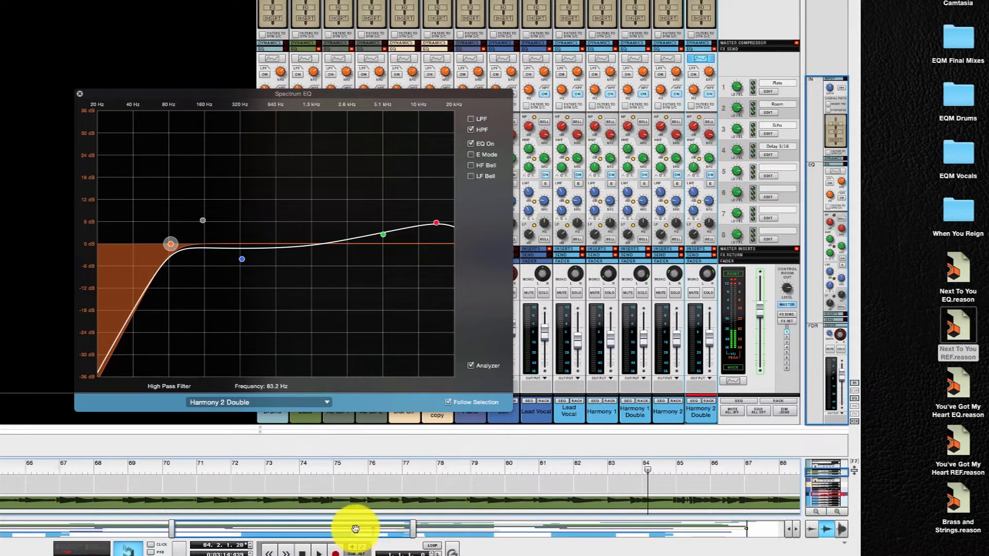
scroll(right, 3)
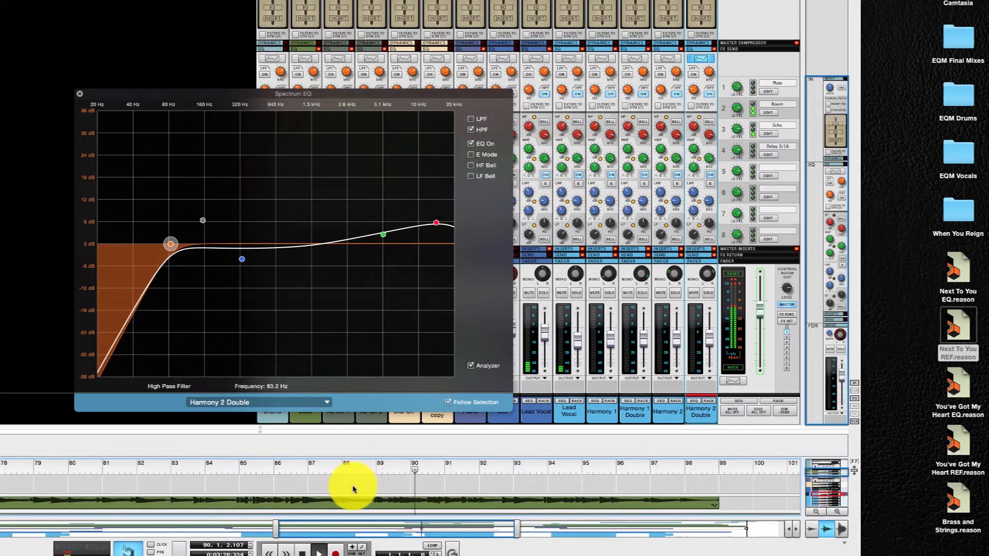
click(320, 550)
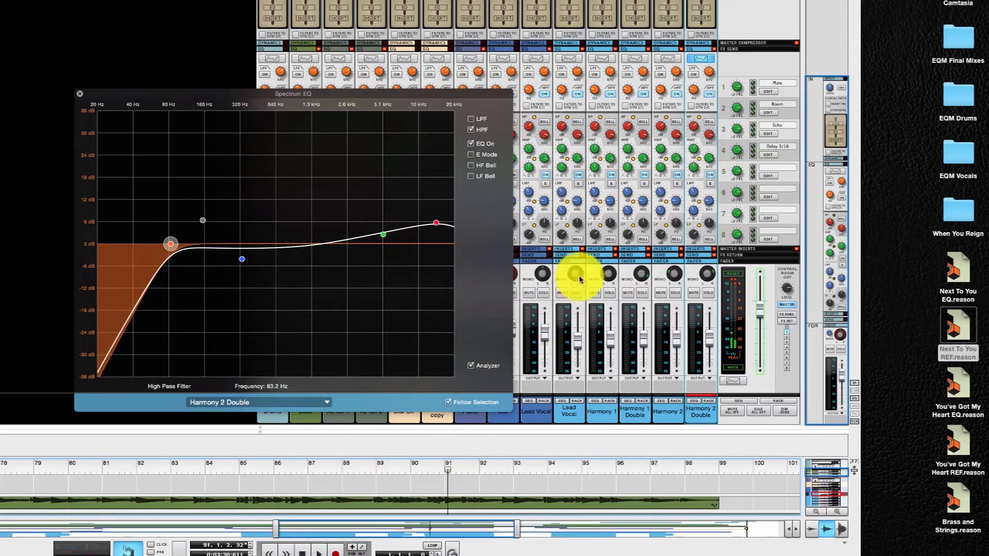
mouse_move(193, 330)
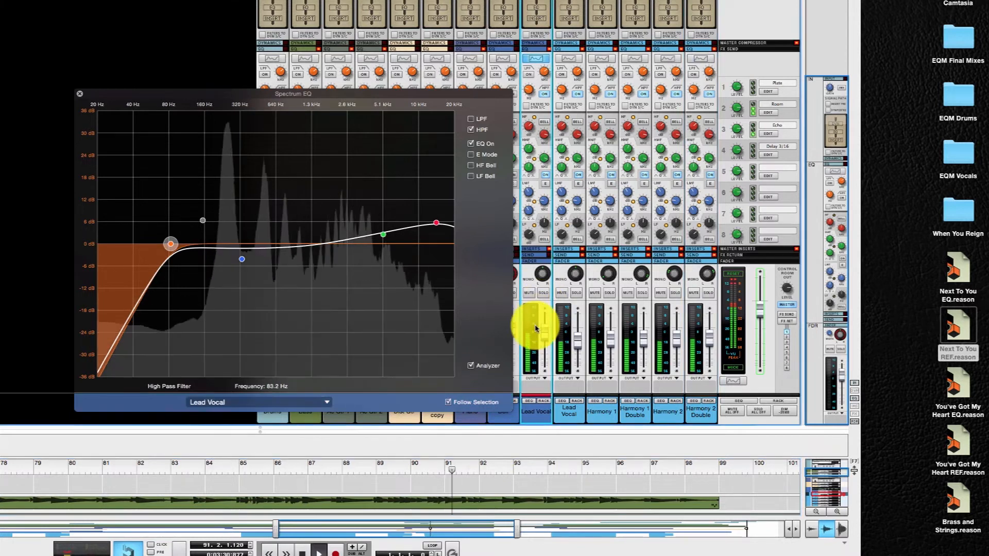
Step through the Lead Vocal and Harmony 2 EQs, then solo Harmony 1 Double to show its curve
click(567, 328)
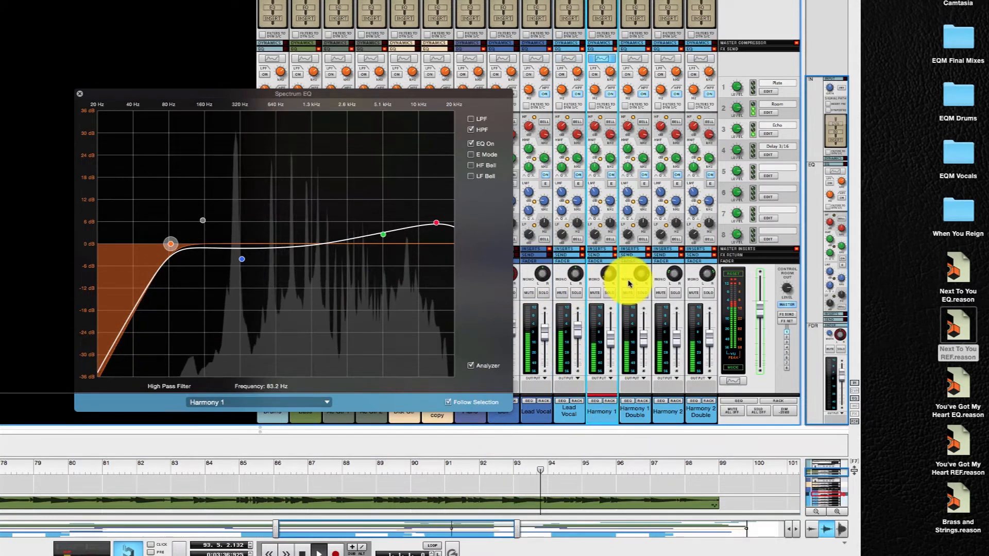
click(568, 291)
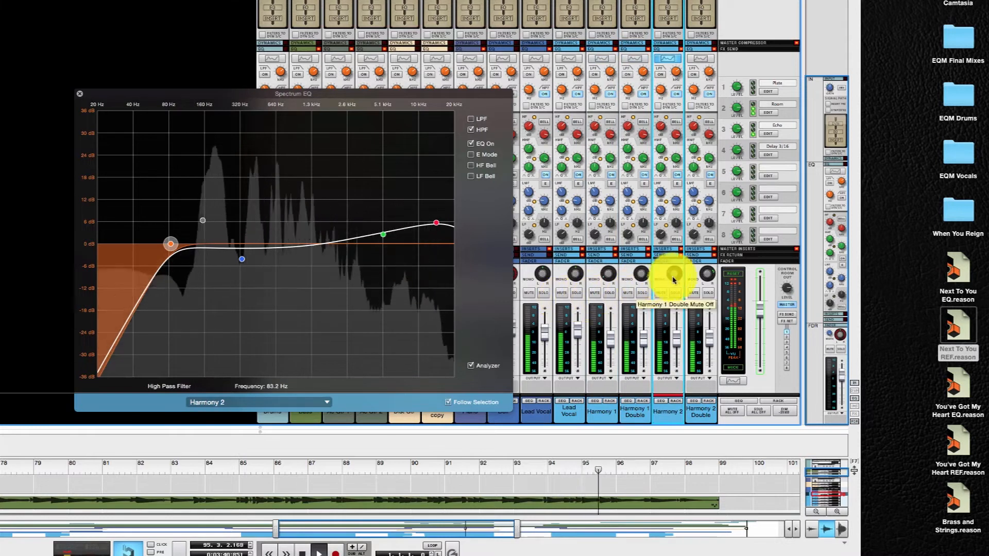
click(698, 409)
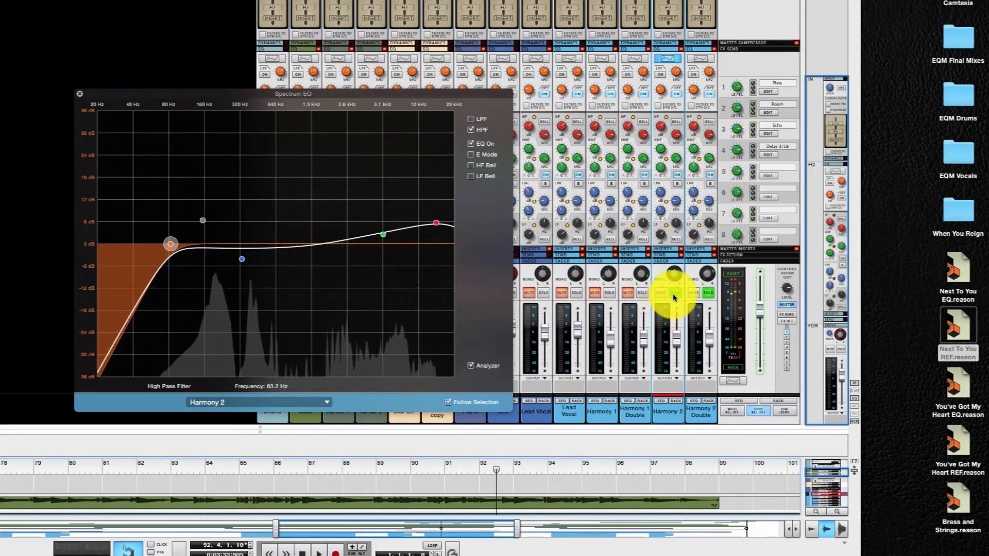
click(599, 413)
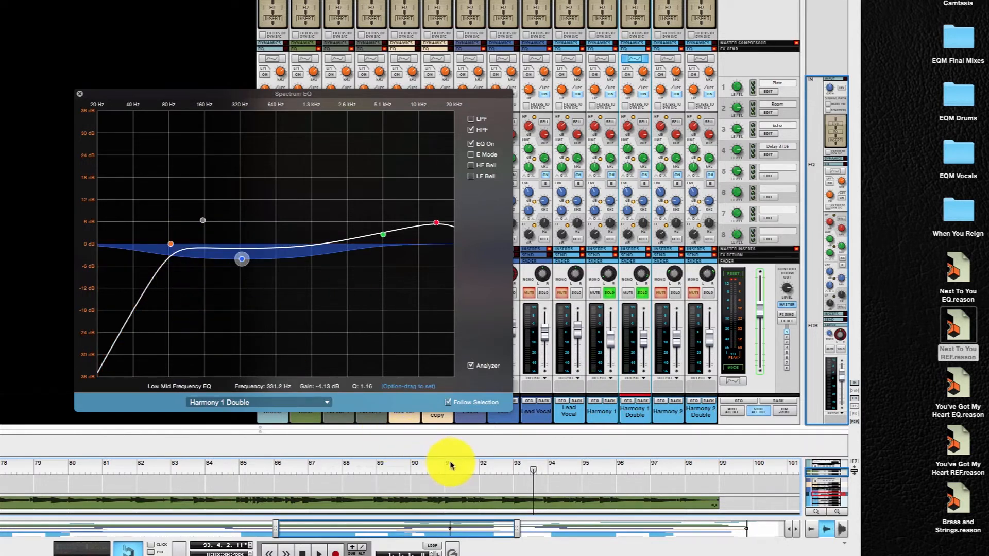
Raise Harmony 1 Double's high-pass to about 224 Hz and replay from around bar 91
click(319, 551)
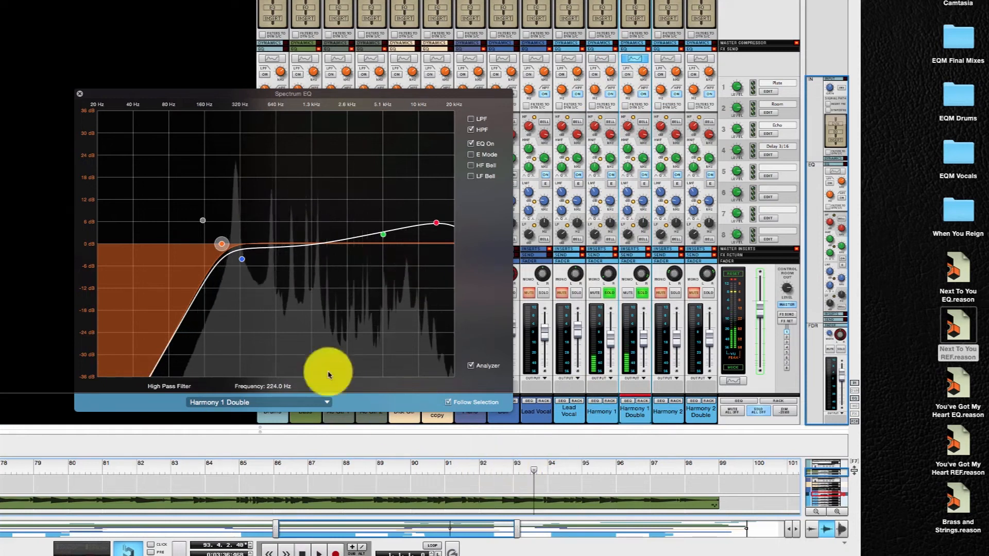
mouse_move(238, 166)
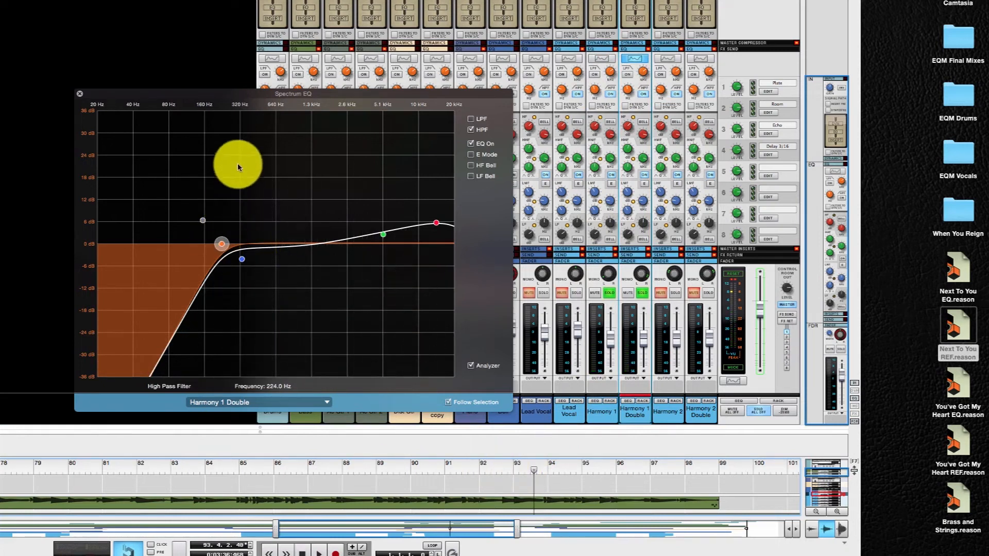
drag(238, 167, 241, 240)
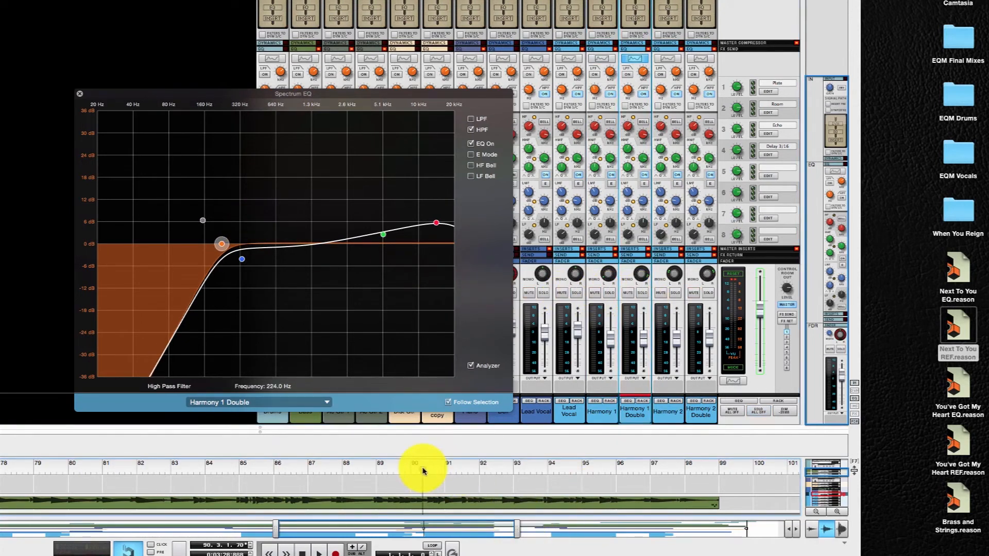
click(319, 550)
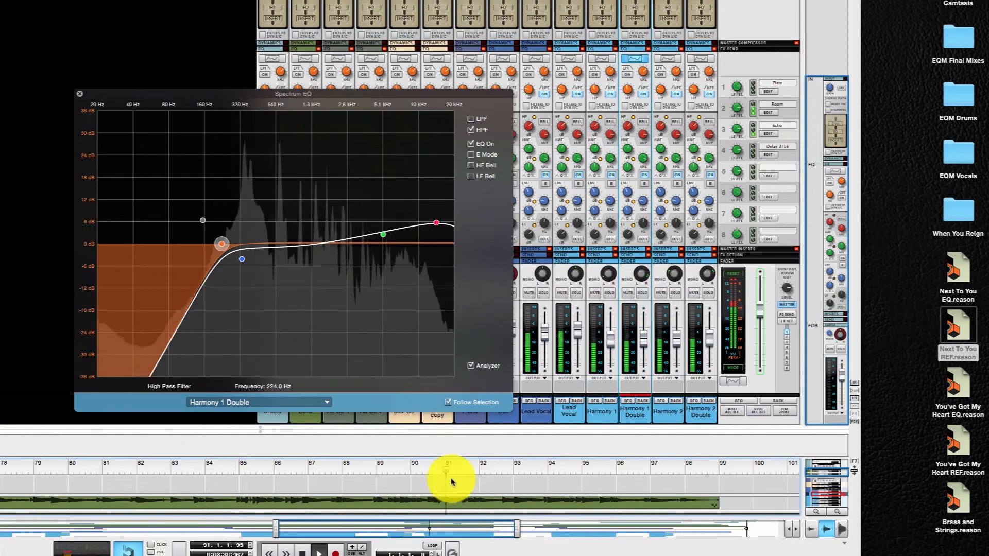